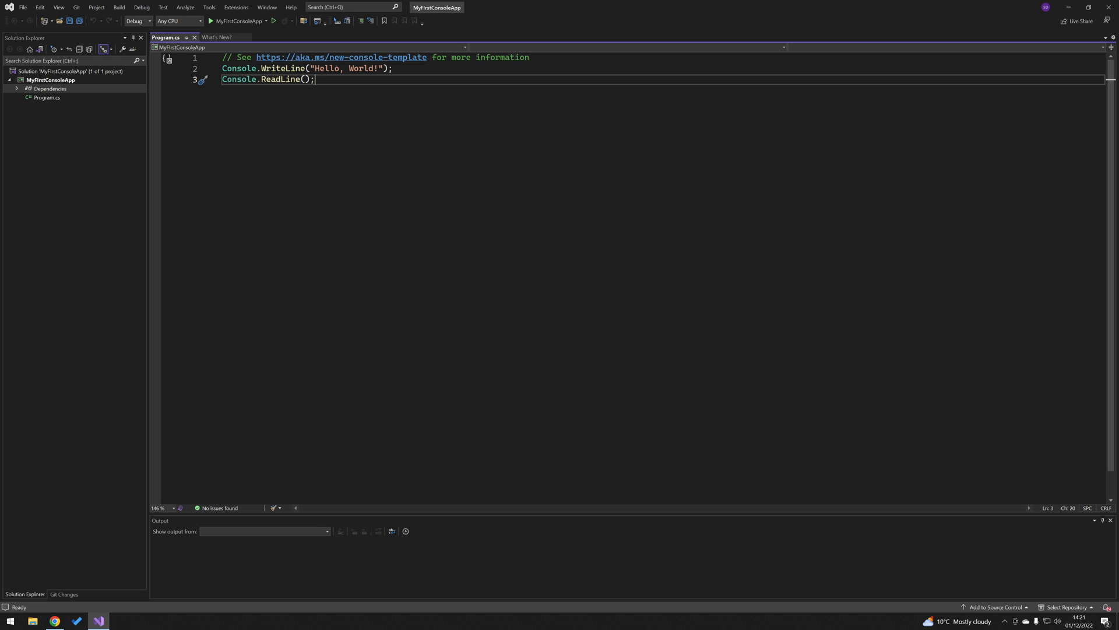
mouse_move(327, 68)
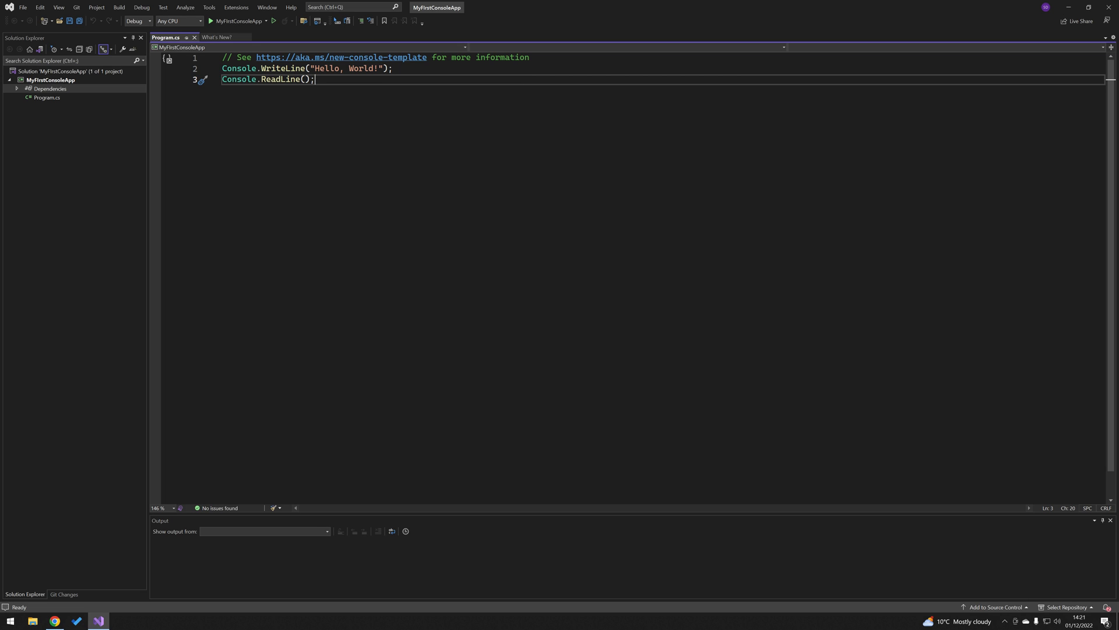
mouse_move(73, 605)
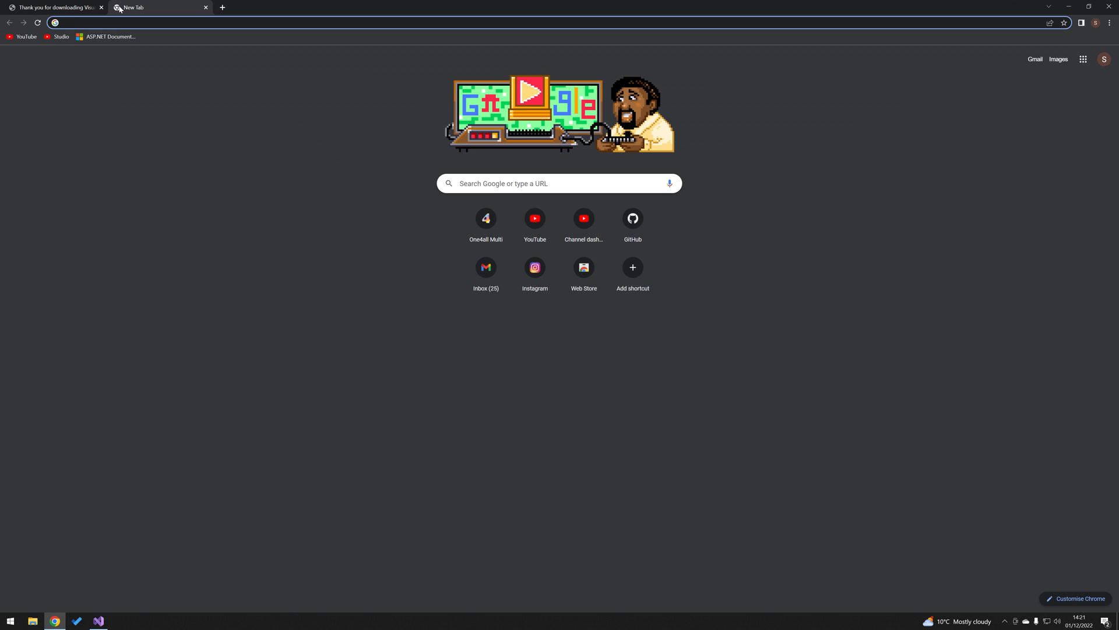
Open the signed-in GitHub dashboard, then minimise Chrome to return to Visual Studio.
left_click(631, 219)
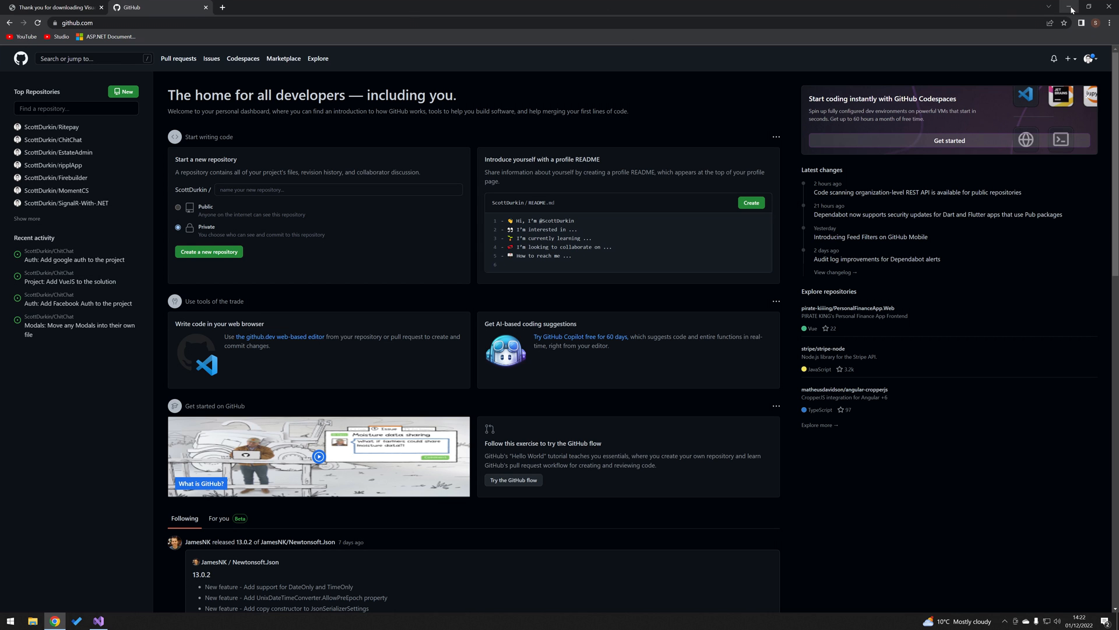
left_click(99, 620)
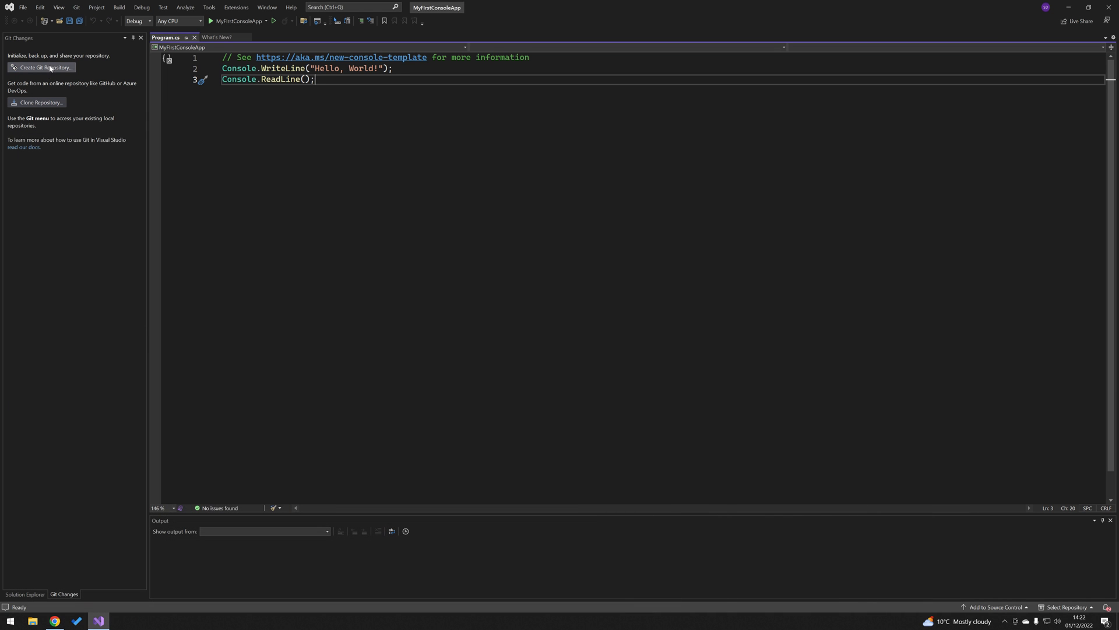
Begin Git repository creation for MyFirstConsoleApp and sign in with a GitHub account.
left_click(44, 67)
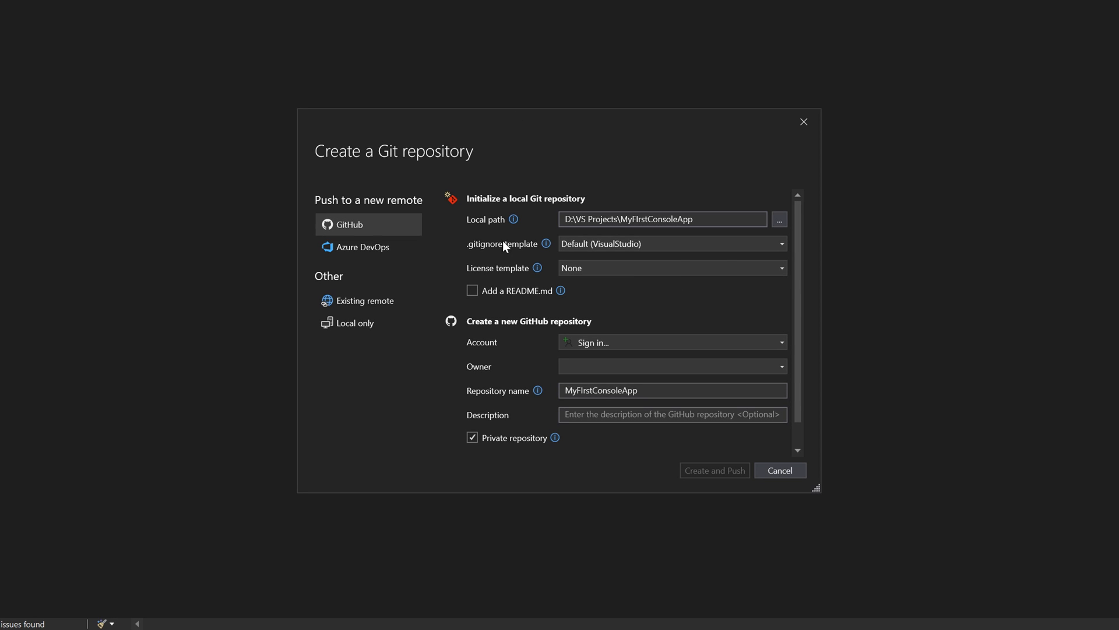
mouse_move(653, 322)
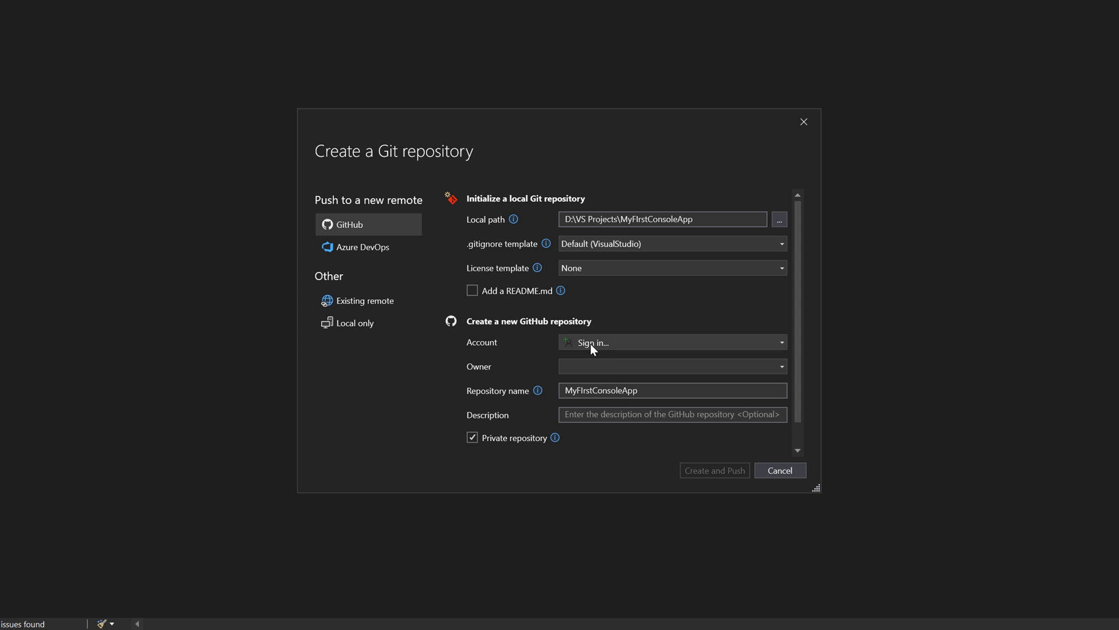
left_click(671, 342)
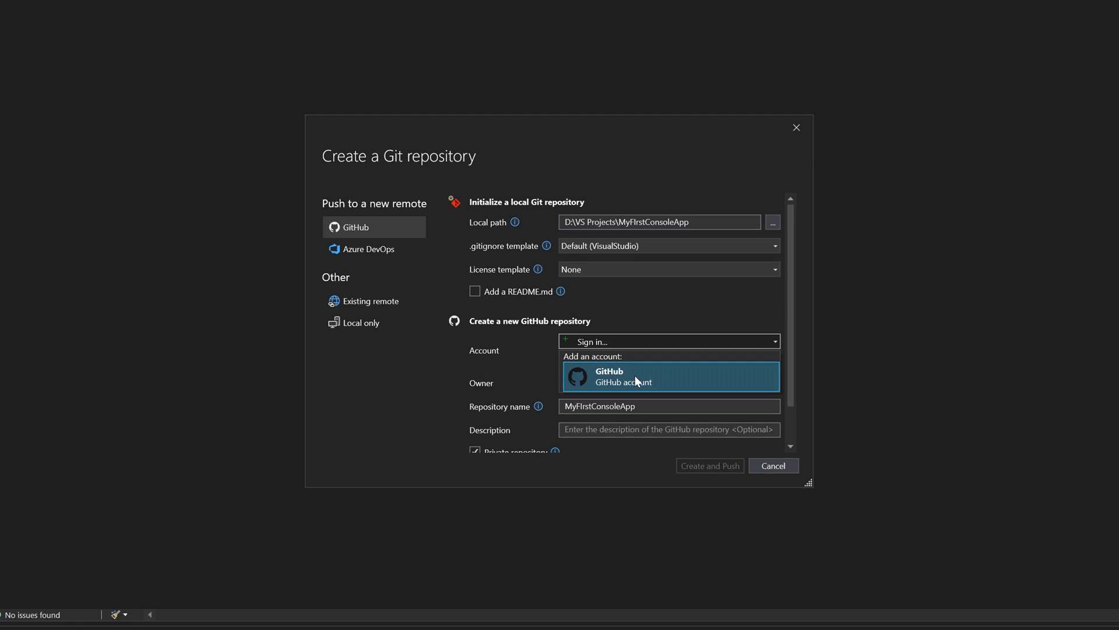
left_click(635, 377)
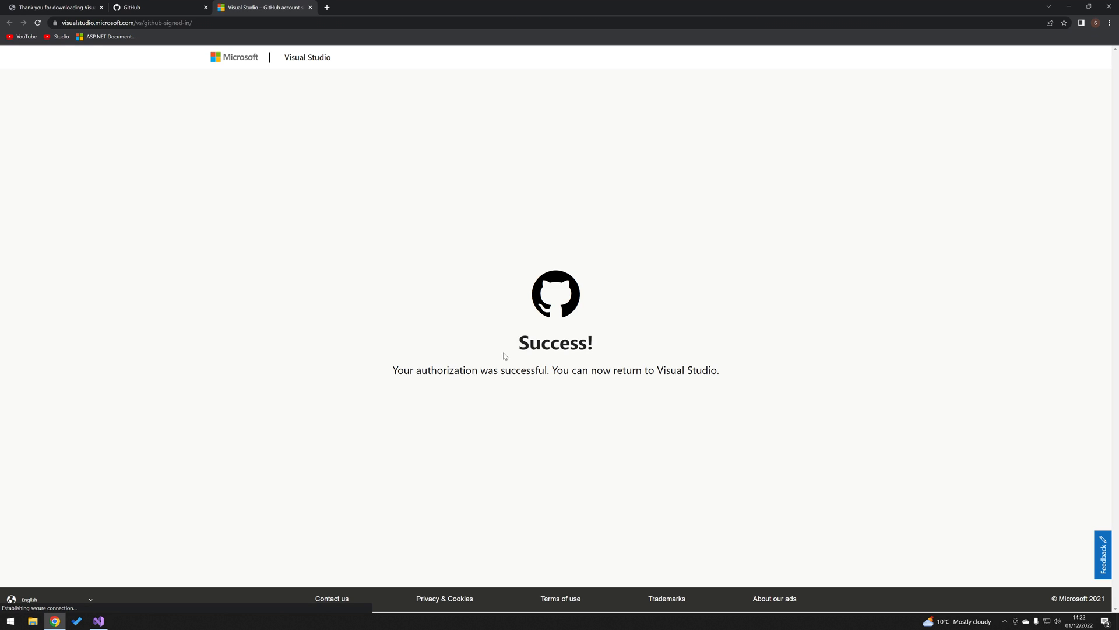
mouse_move(1114, 34)
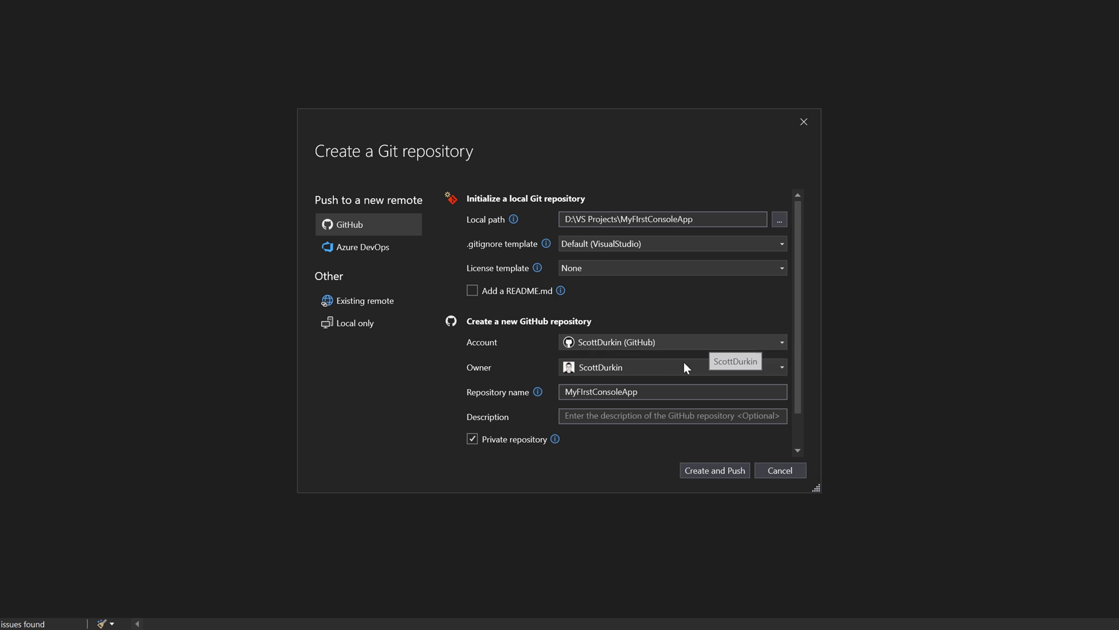
mouse_move(604, 267)
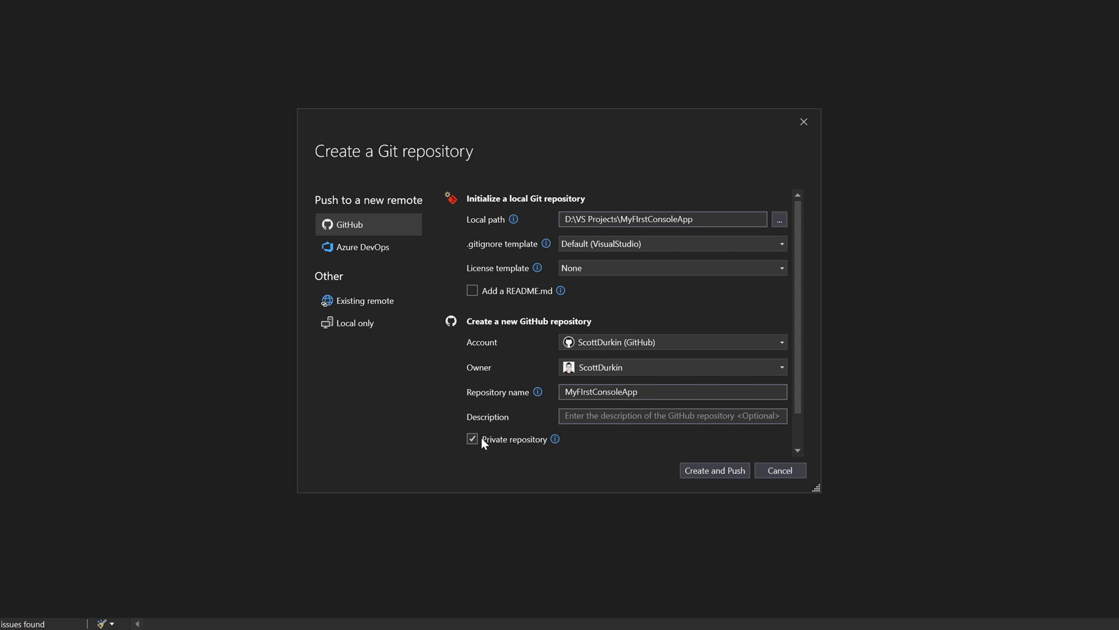
Make the repository private with description 'Test repo', a README and no license template.
left_click(471, 438)
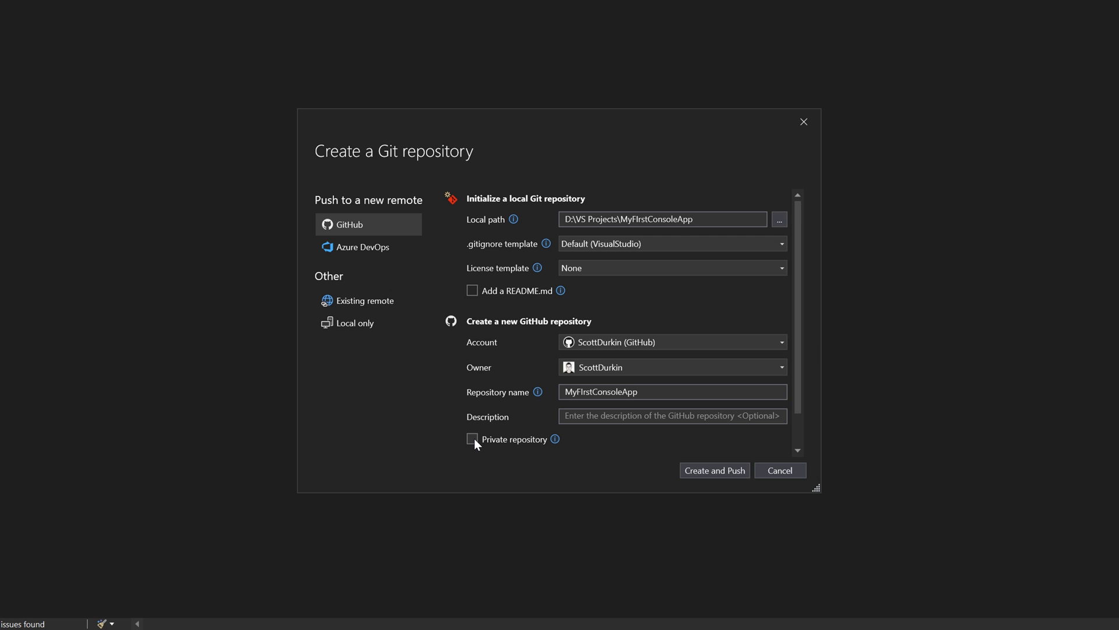
left_click(472, 439)
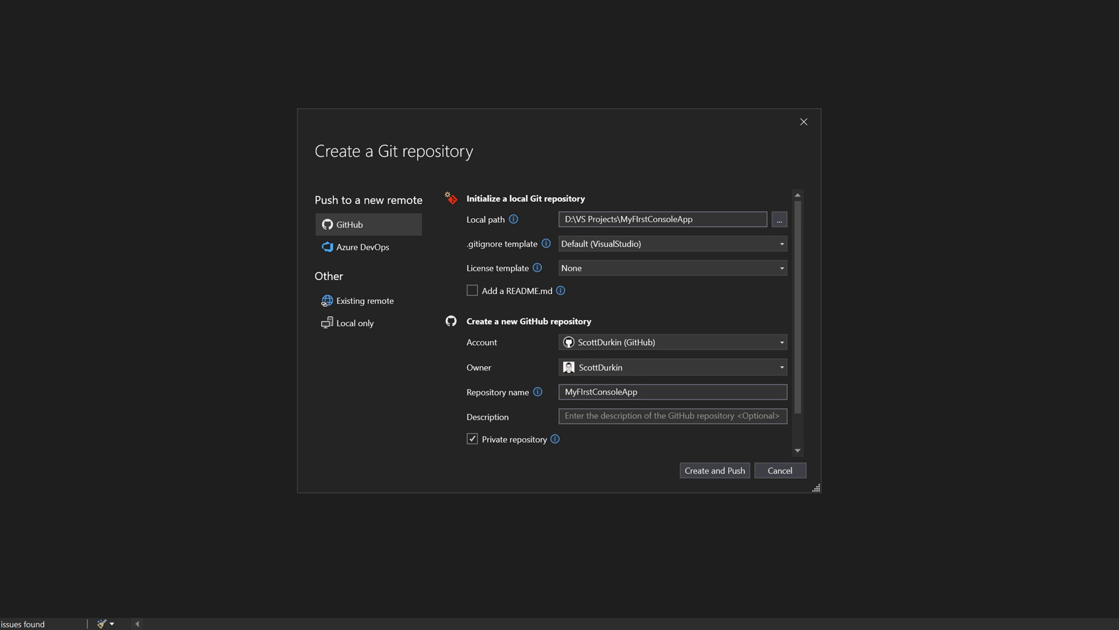
left_click(671, 415)
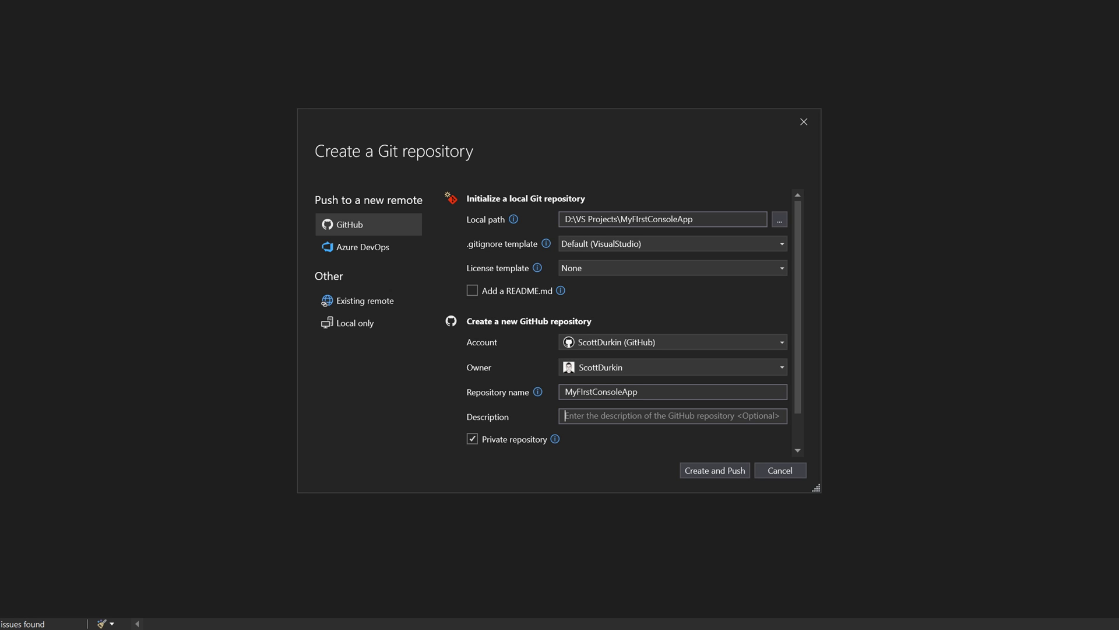
type("Test repo")
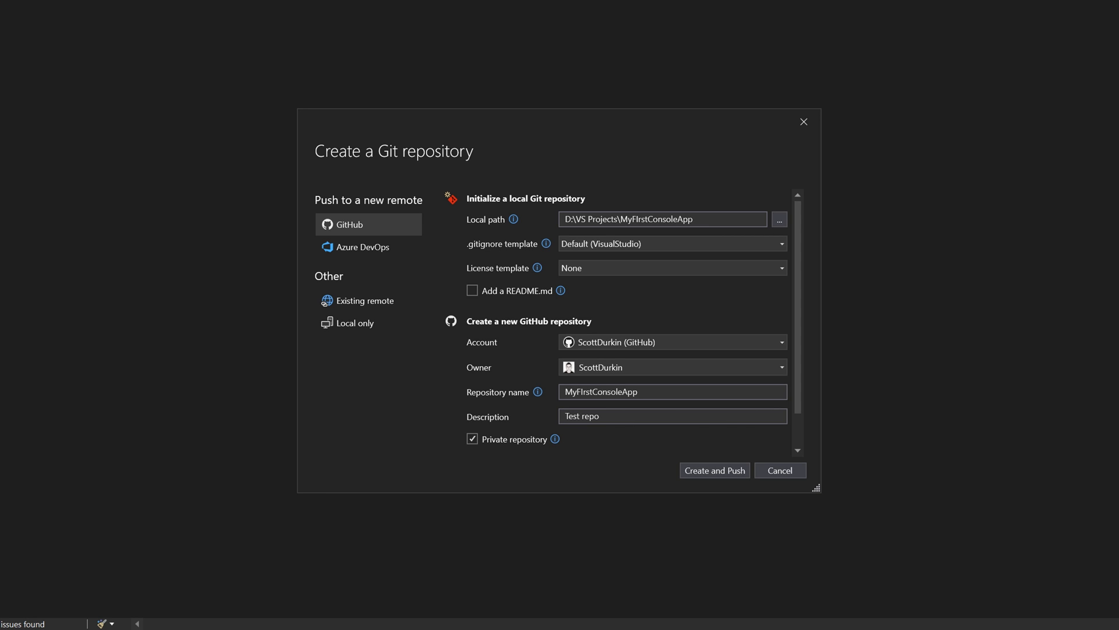
left_click(471, 290)
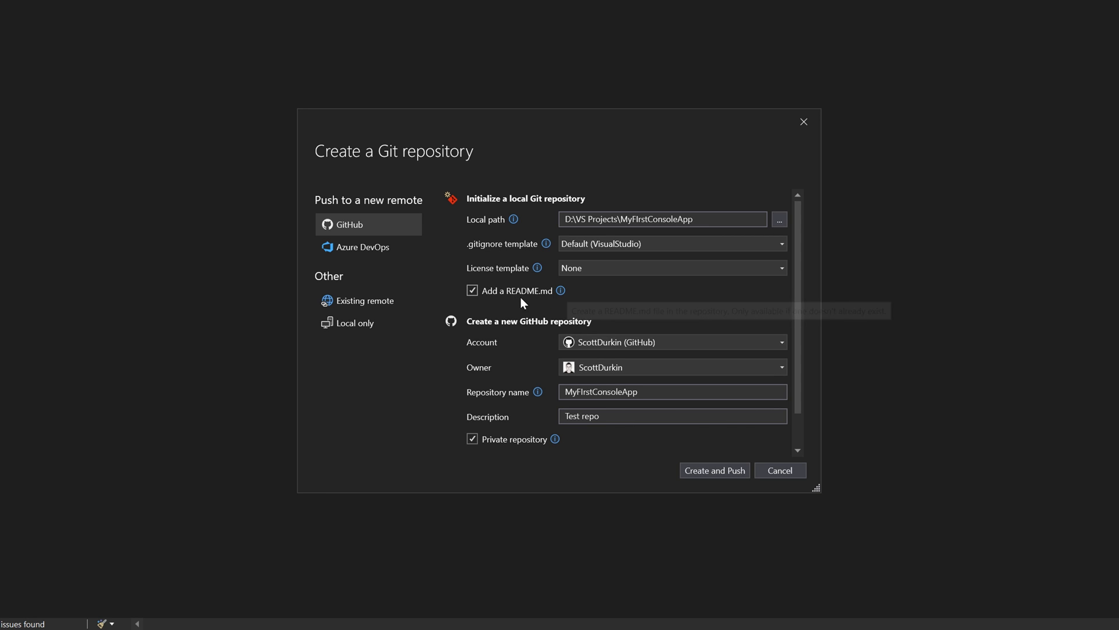
mouse_move(596, 277)
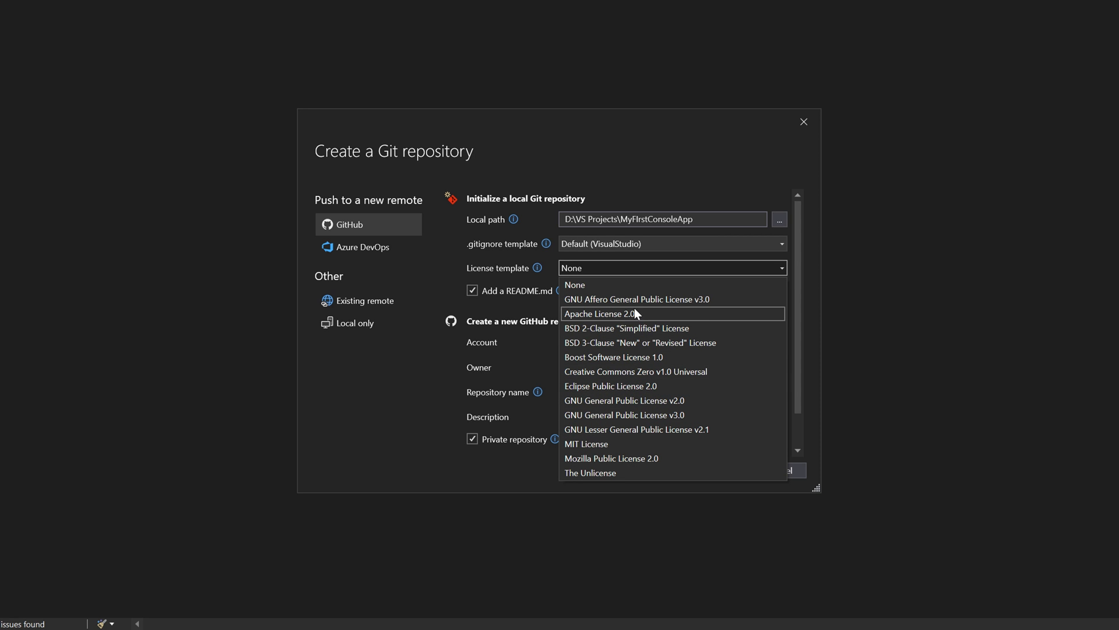
left_click(573, 284)
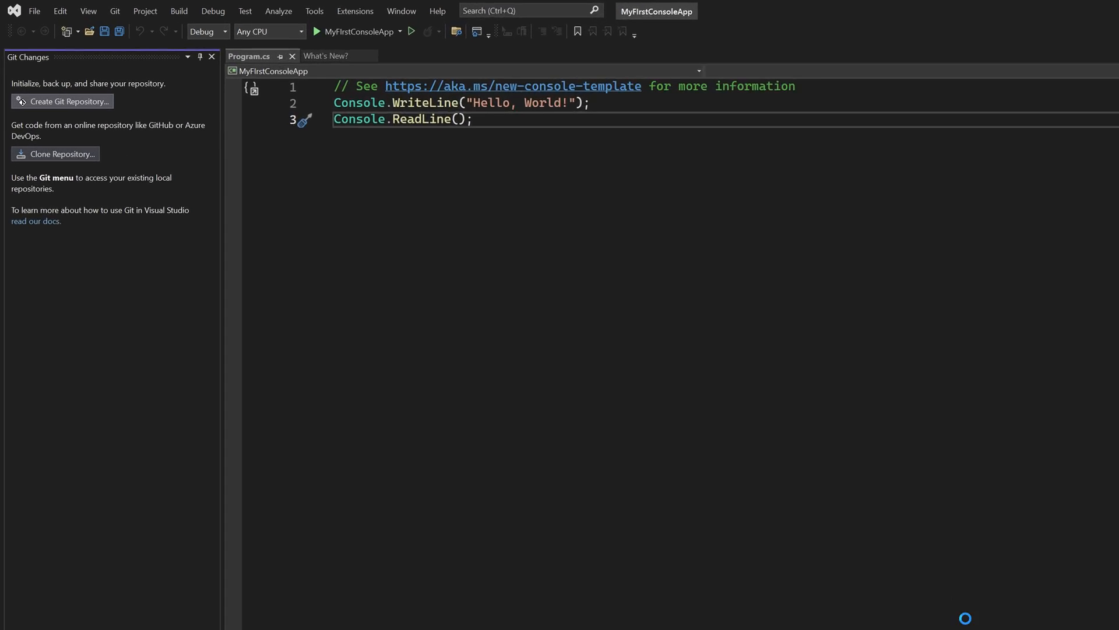
Check that MyFirstConsoleApp is on master with 0 outgoing and 0 incoming commits.
left_click(69, 101)
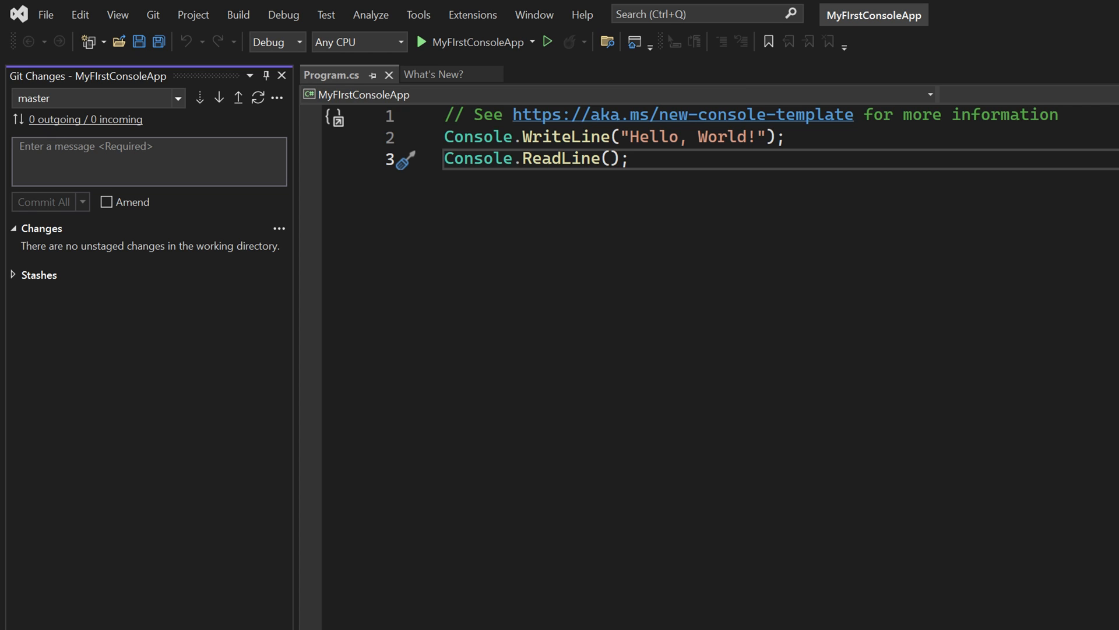
mouse_move(34, 134)
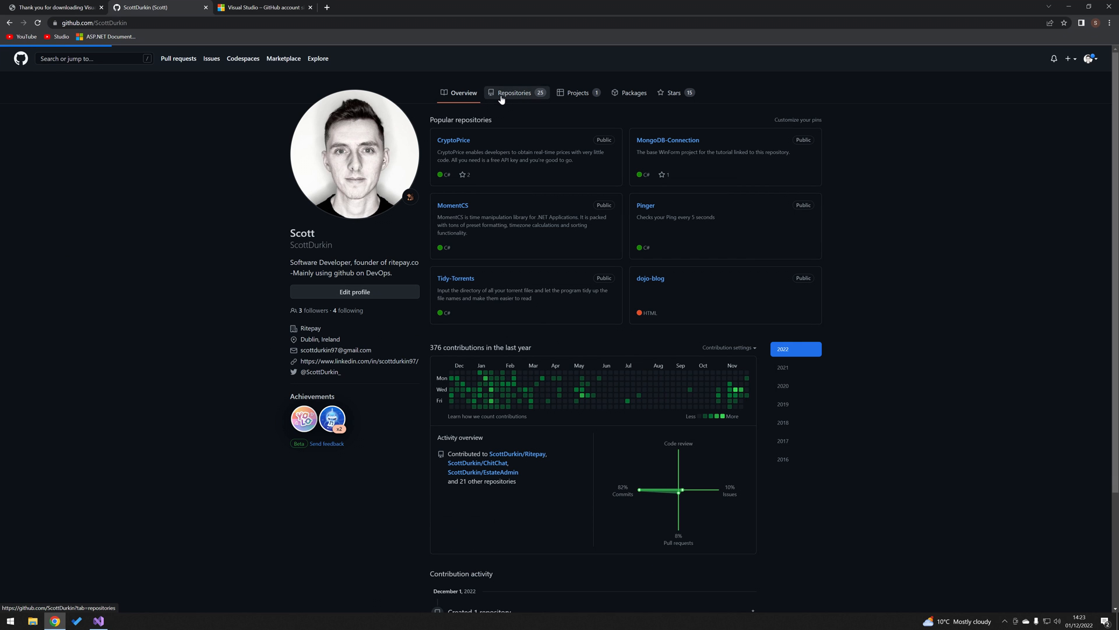
Open MyFIrstConsoleApp from the profile's Repositories list.
left_click(512, 92)
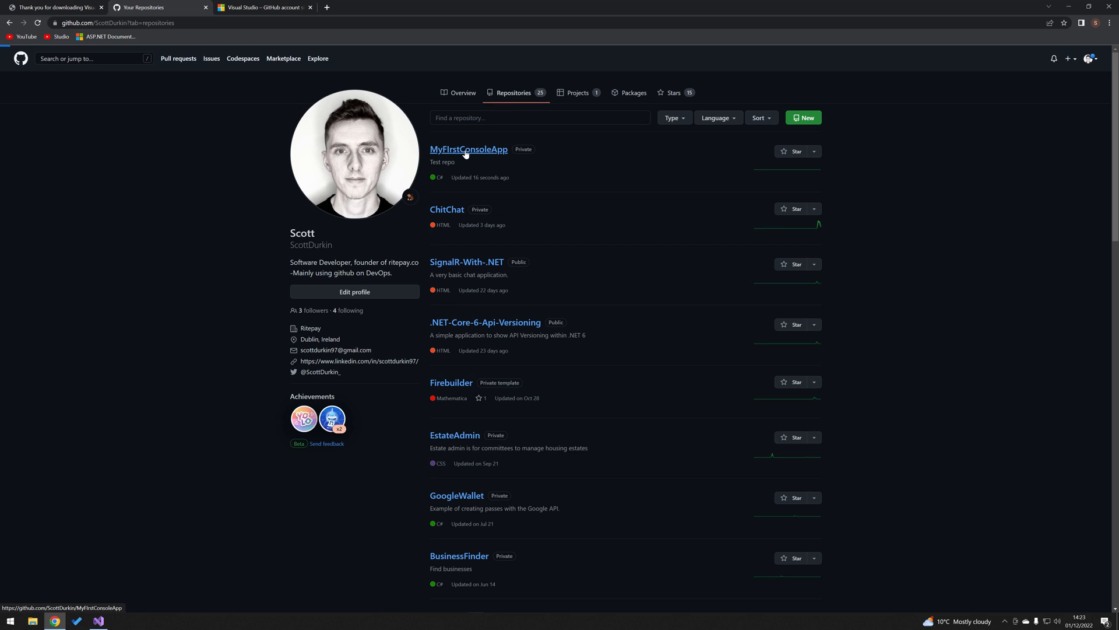
left_click(468, 149)
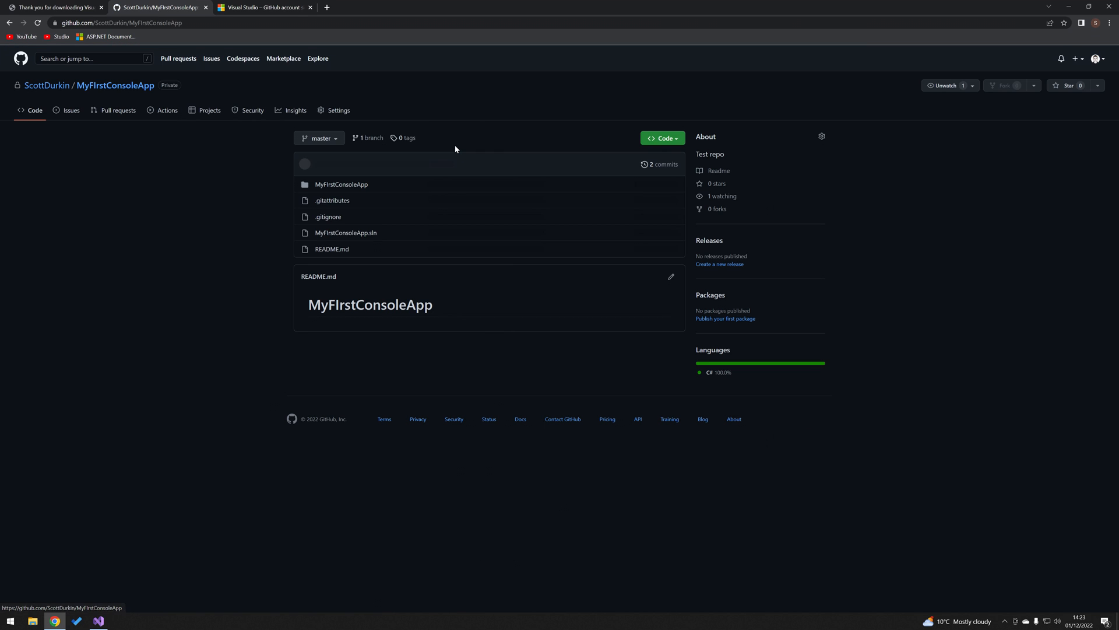